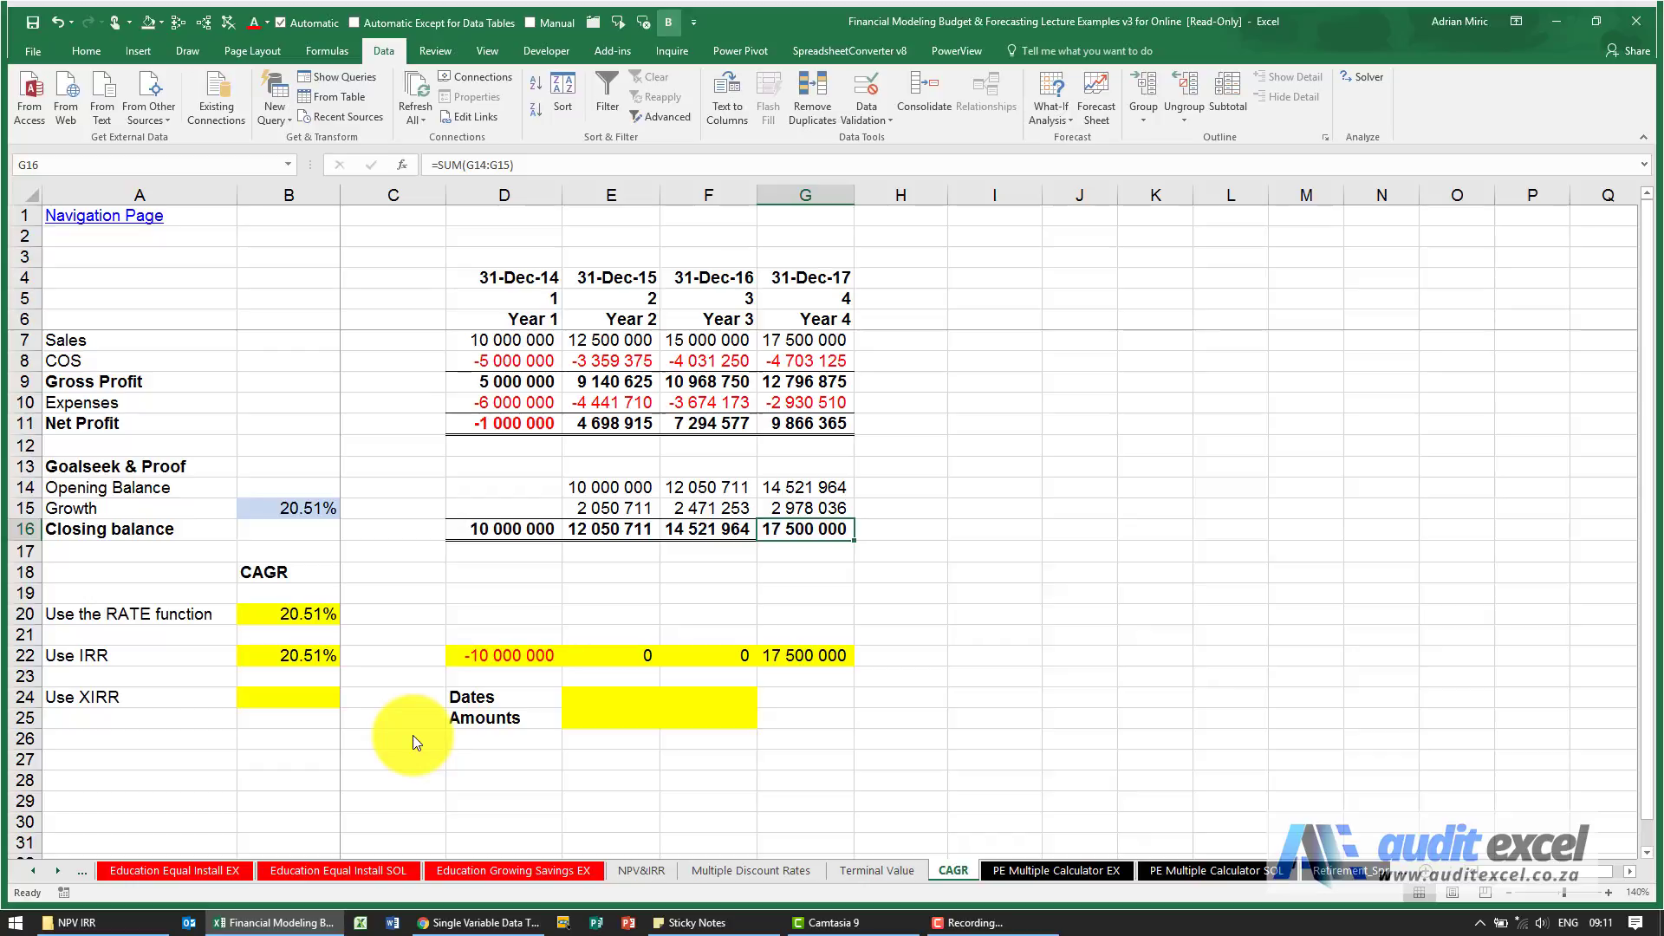
mouse_move(724, 715)
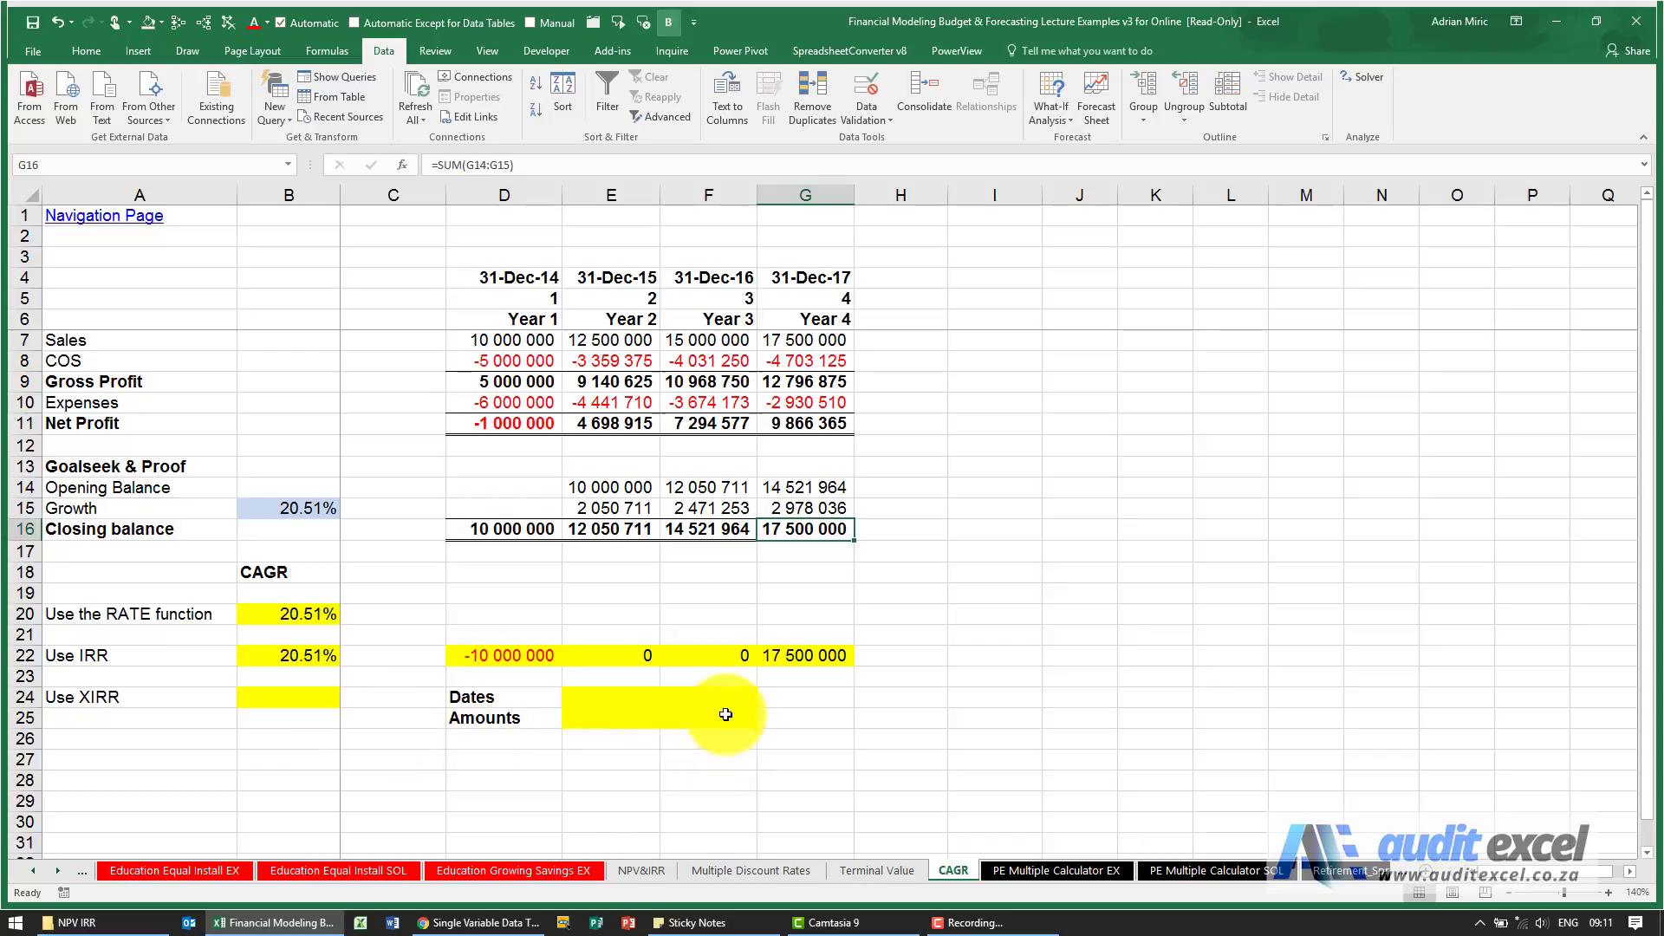
mouse_move(553, 723)
type("=")
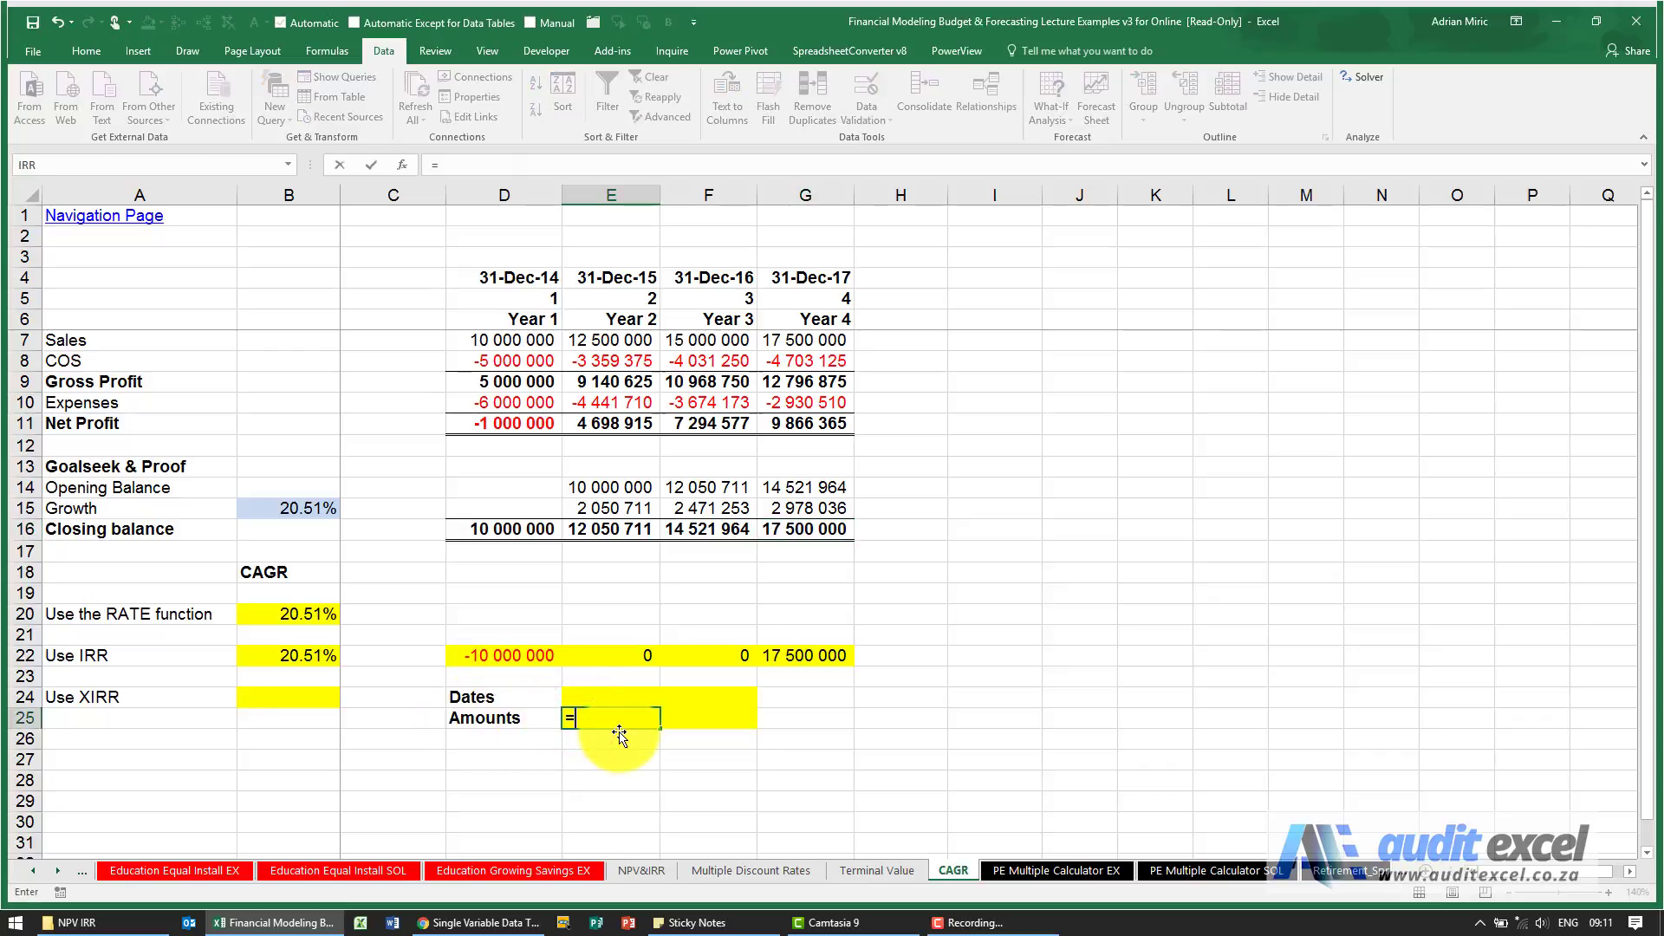
Link E25 to the opening 10 000 000 amount and make it negative.
left_click(505, 340)
type("=G7")
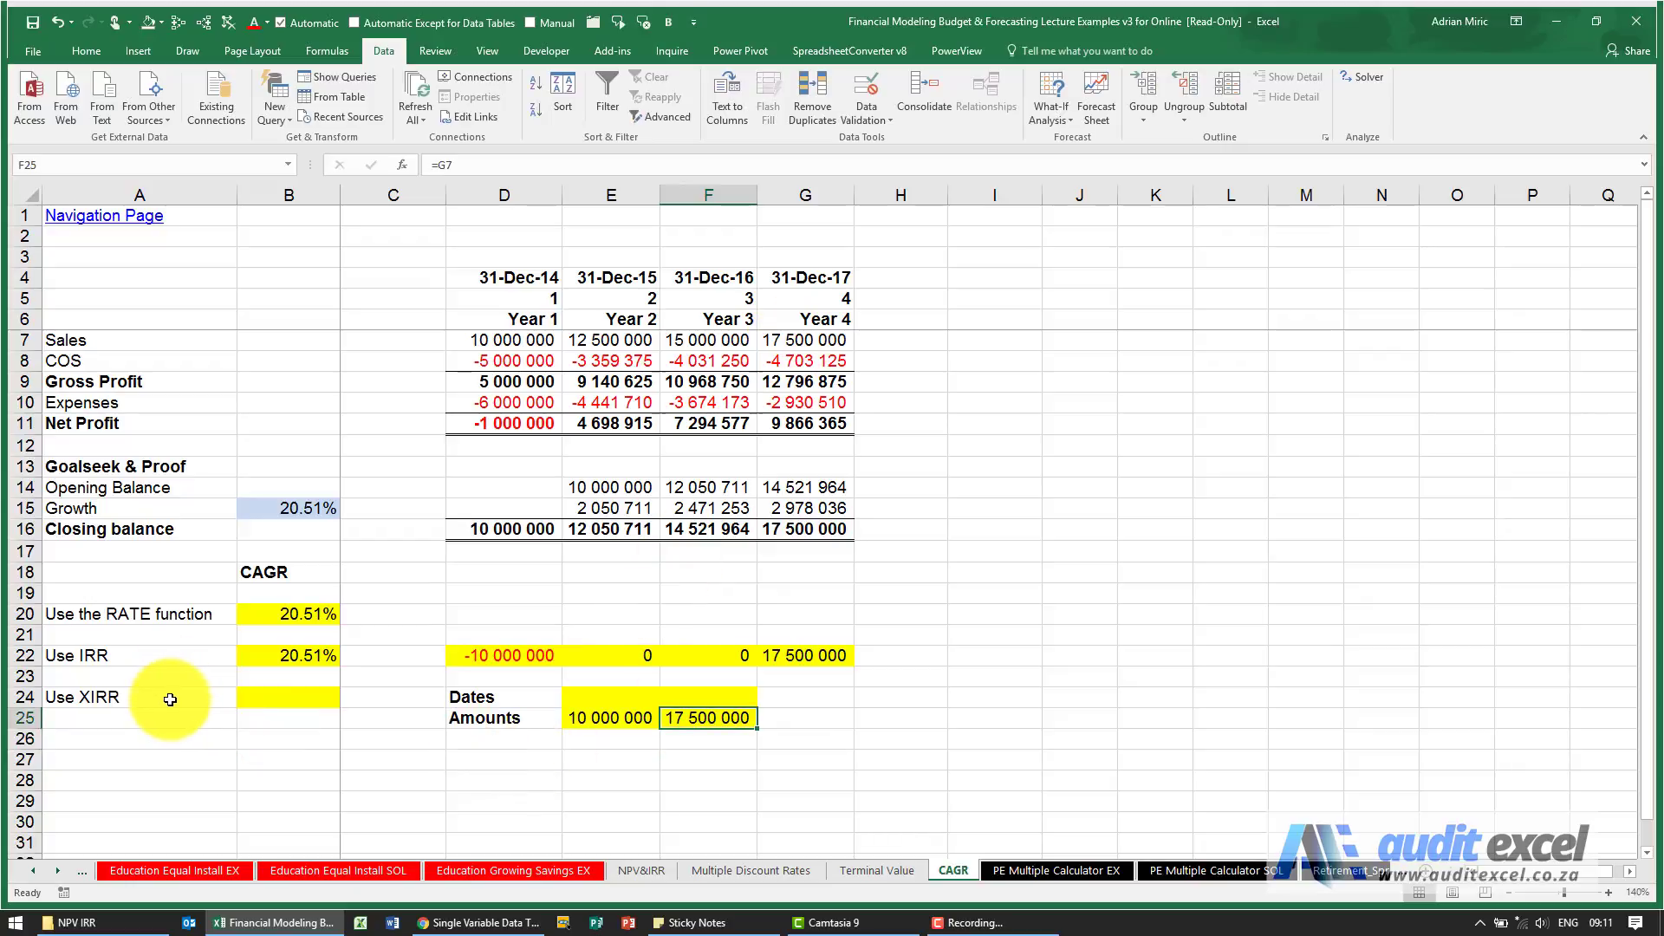
mouse_move(651, 749)
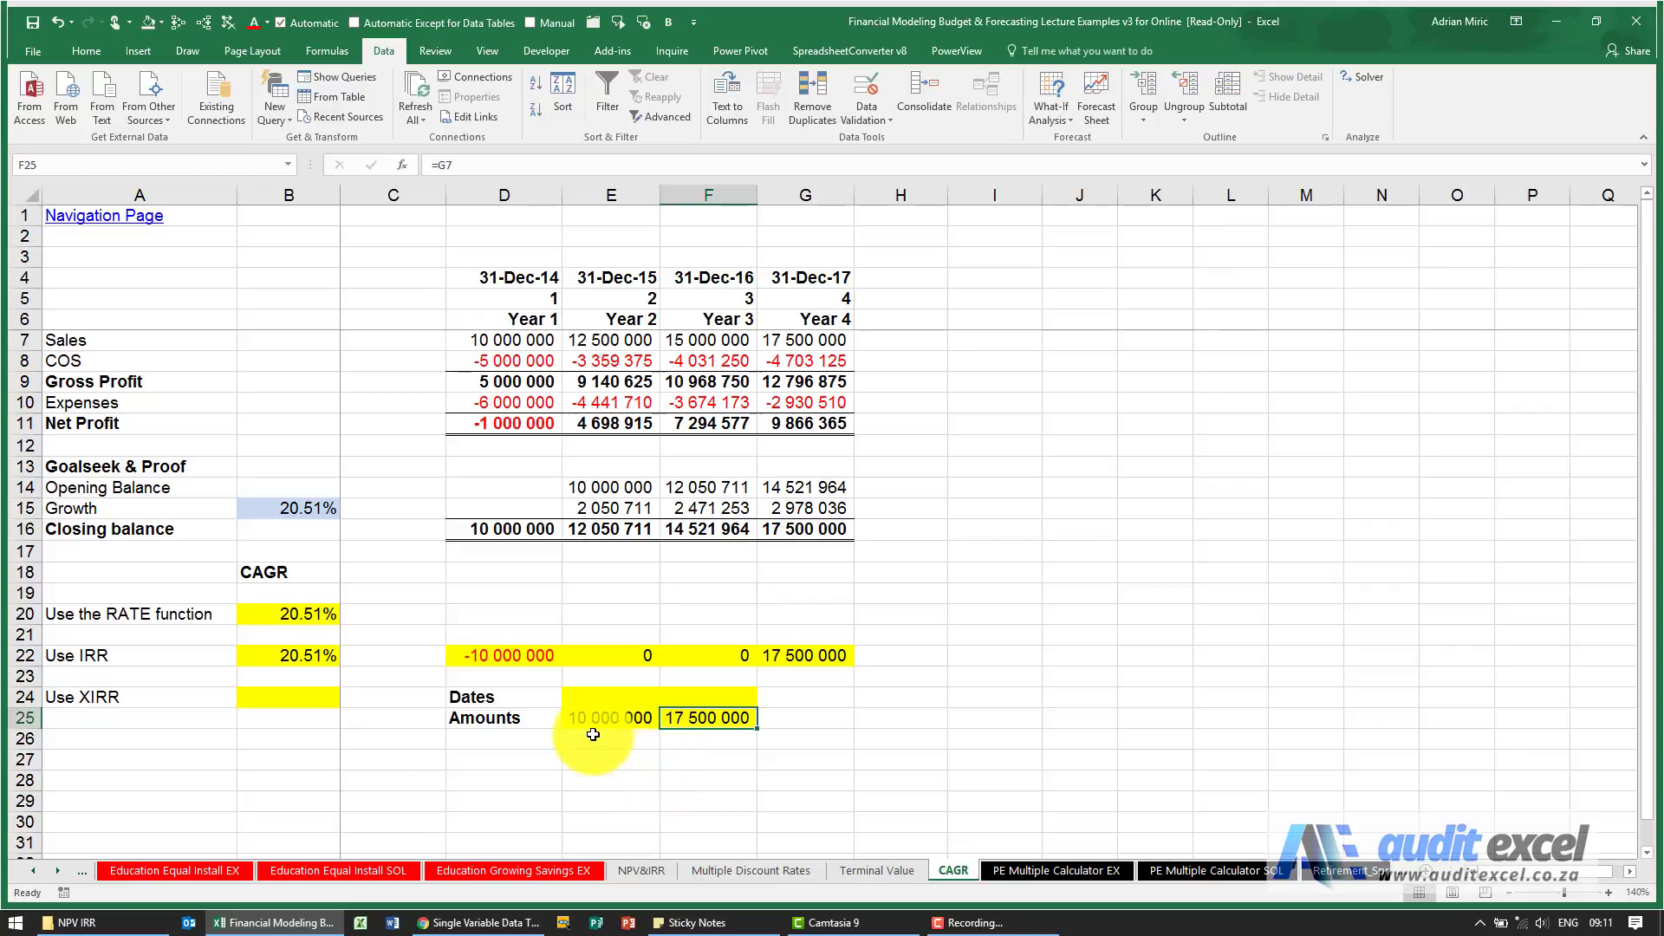
left_click(610, 718)
type("=")
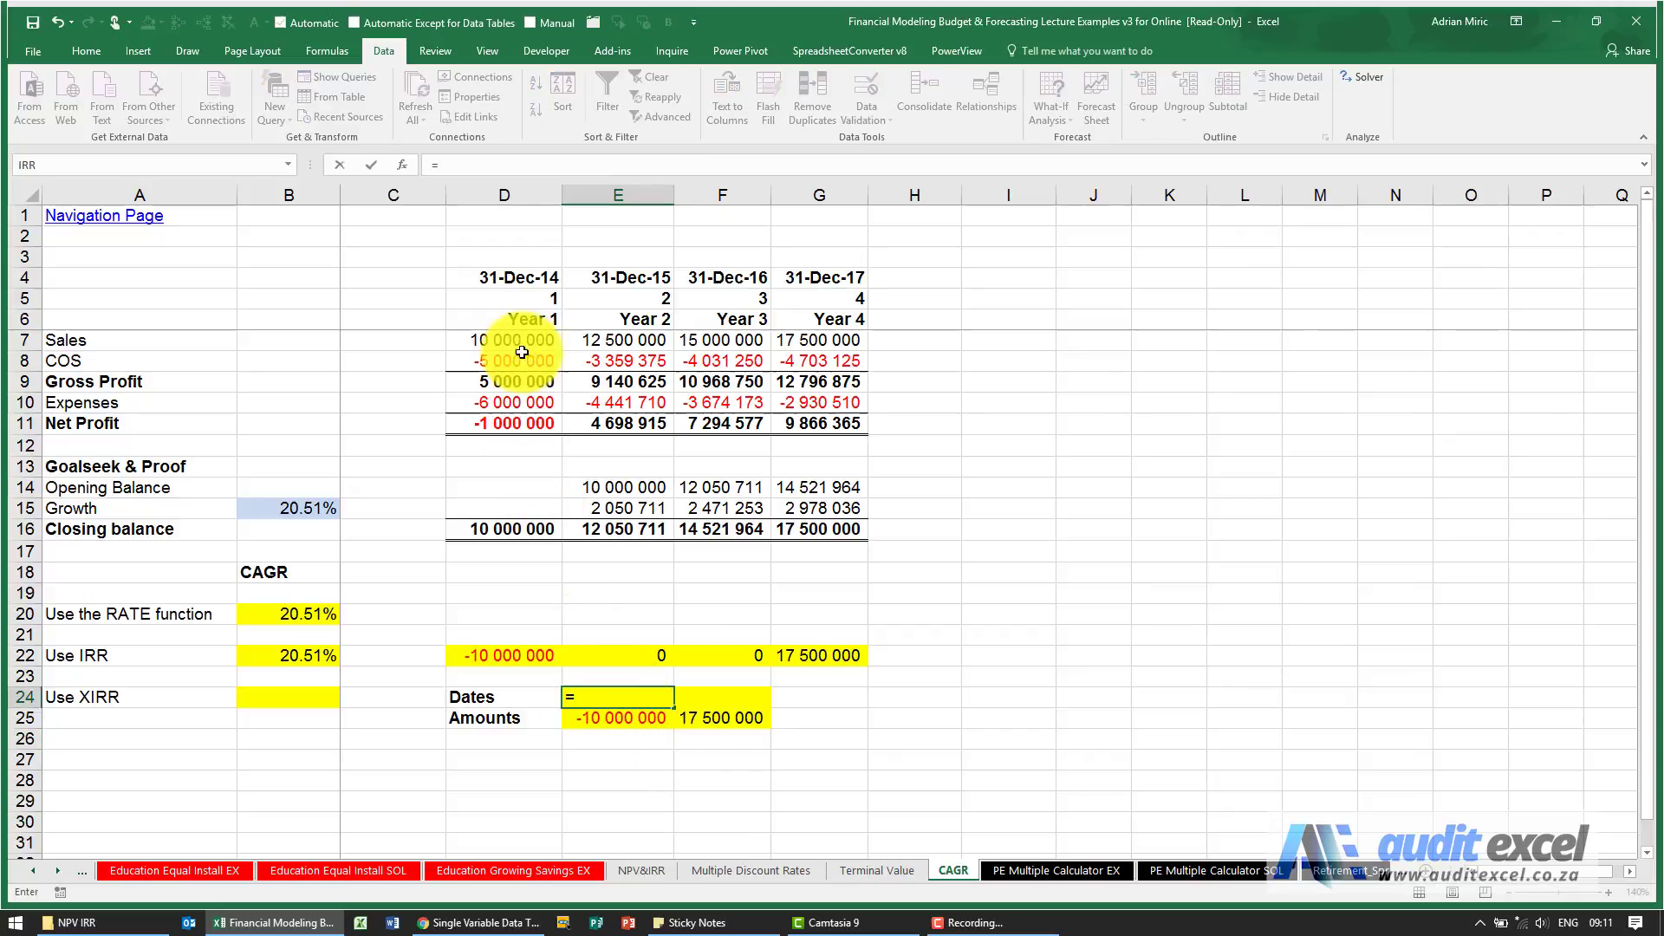
Link the Dates row to the 31-Dec-14 header date, then start a function in B24.
left_click(505, 277)
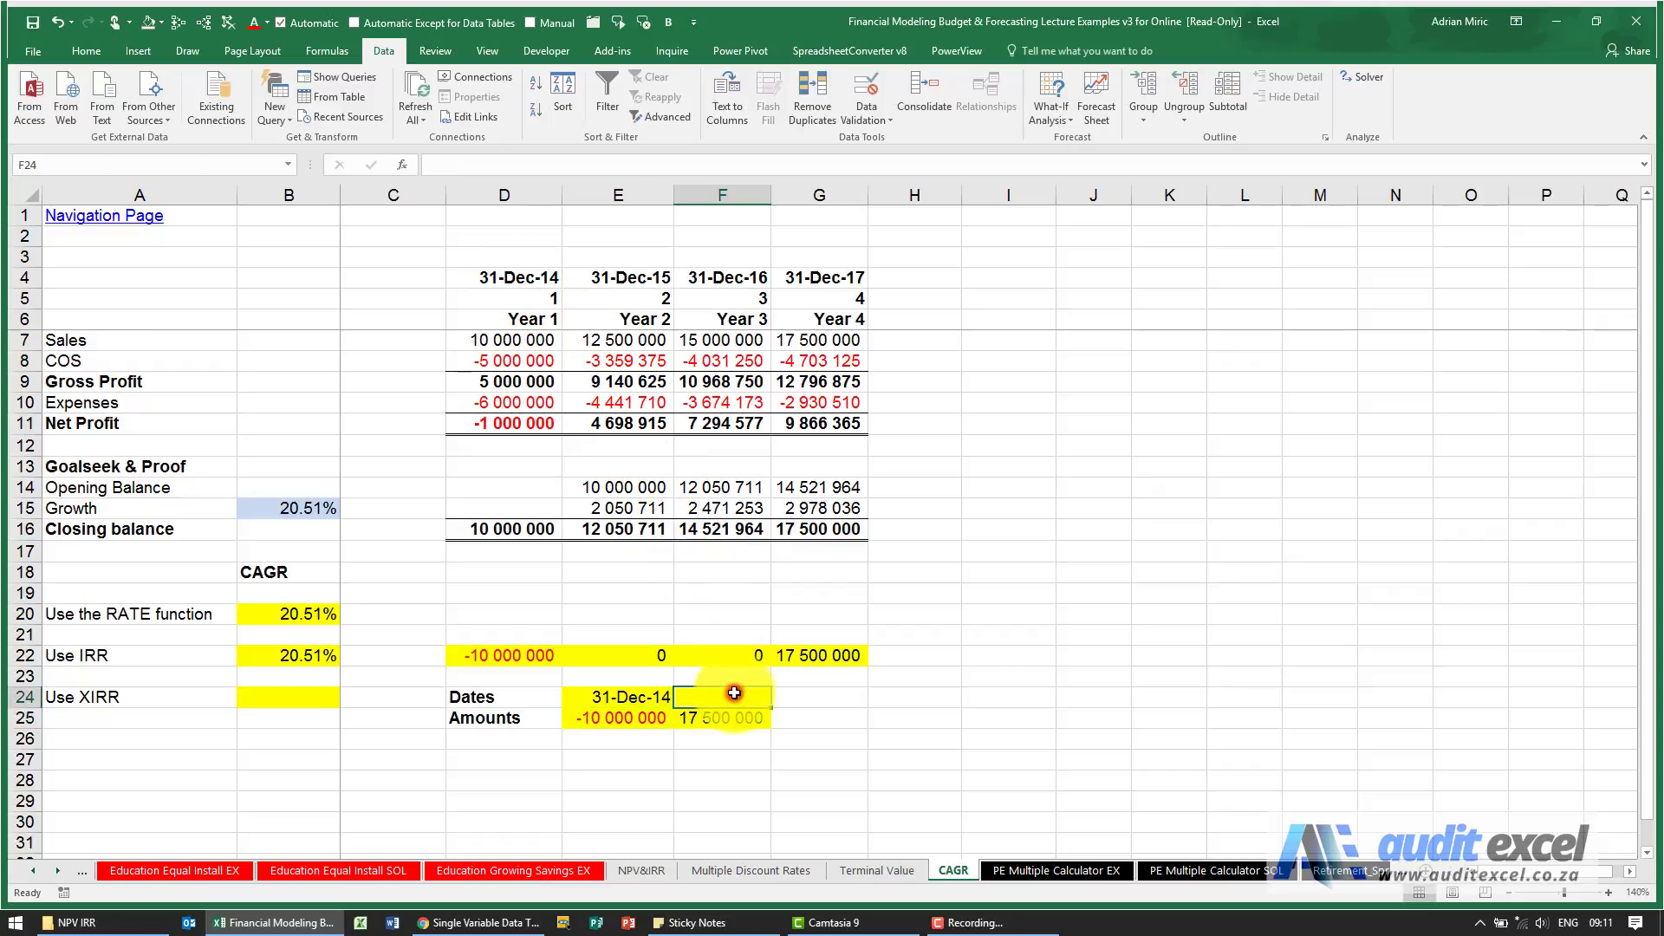
type("=")
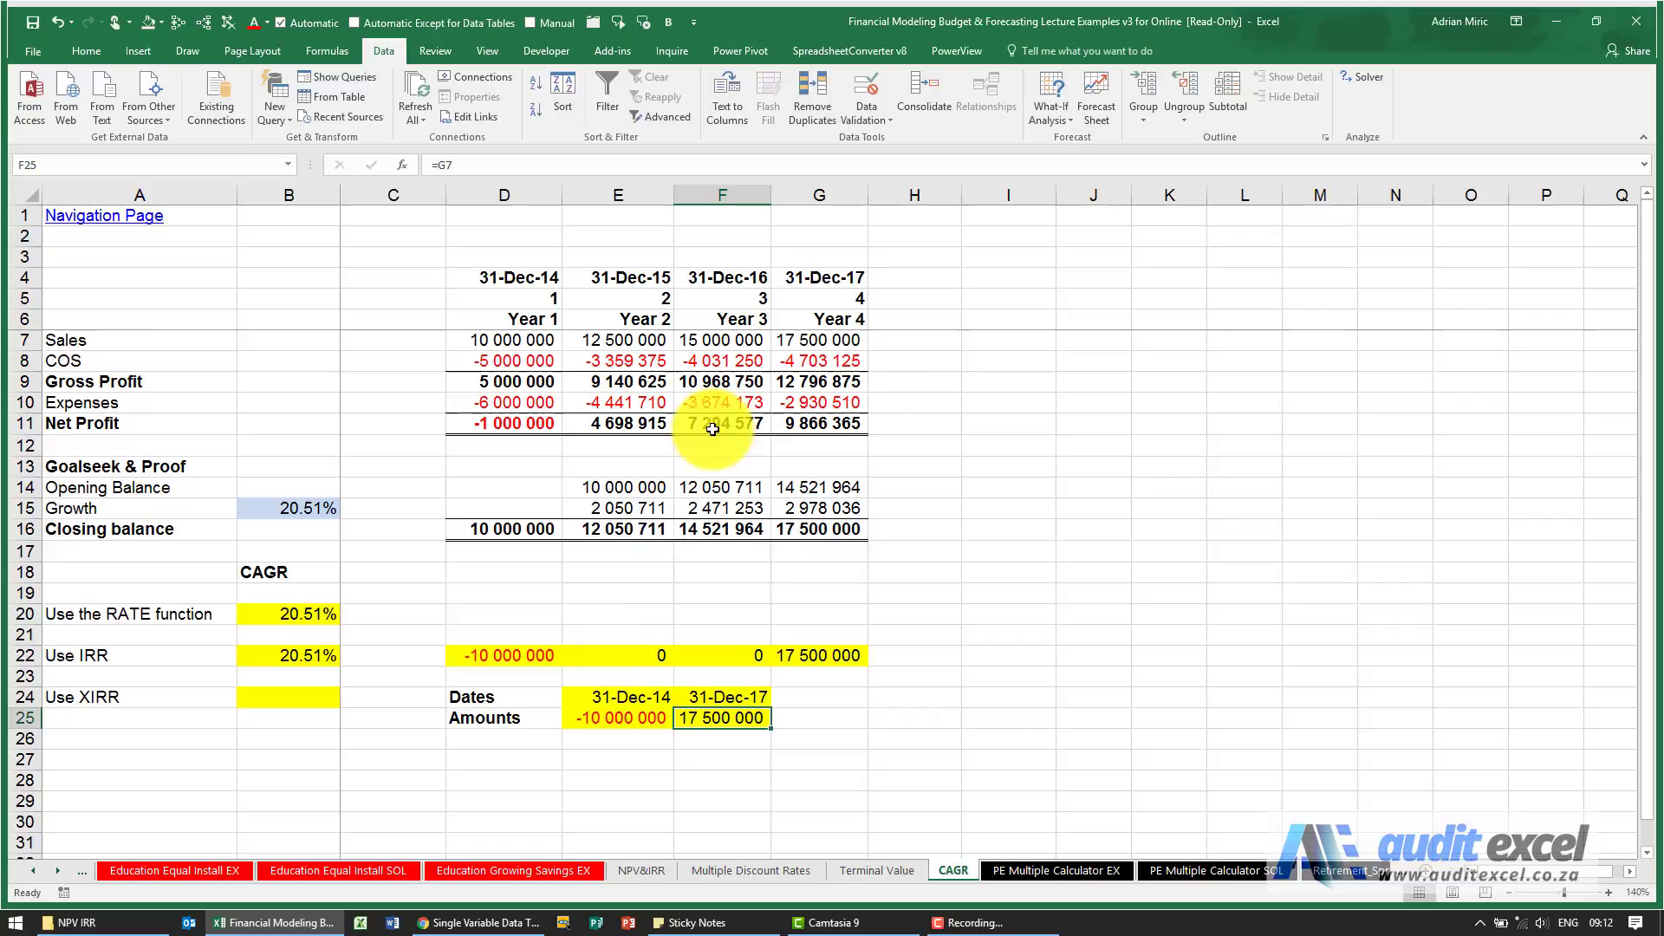
mouse_move(679, 711)
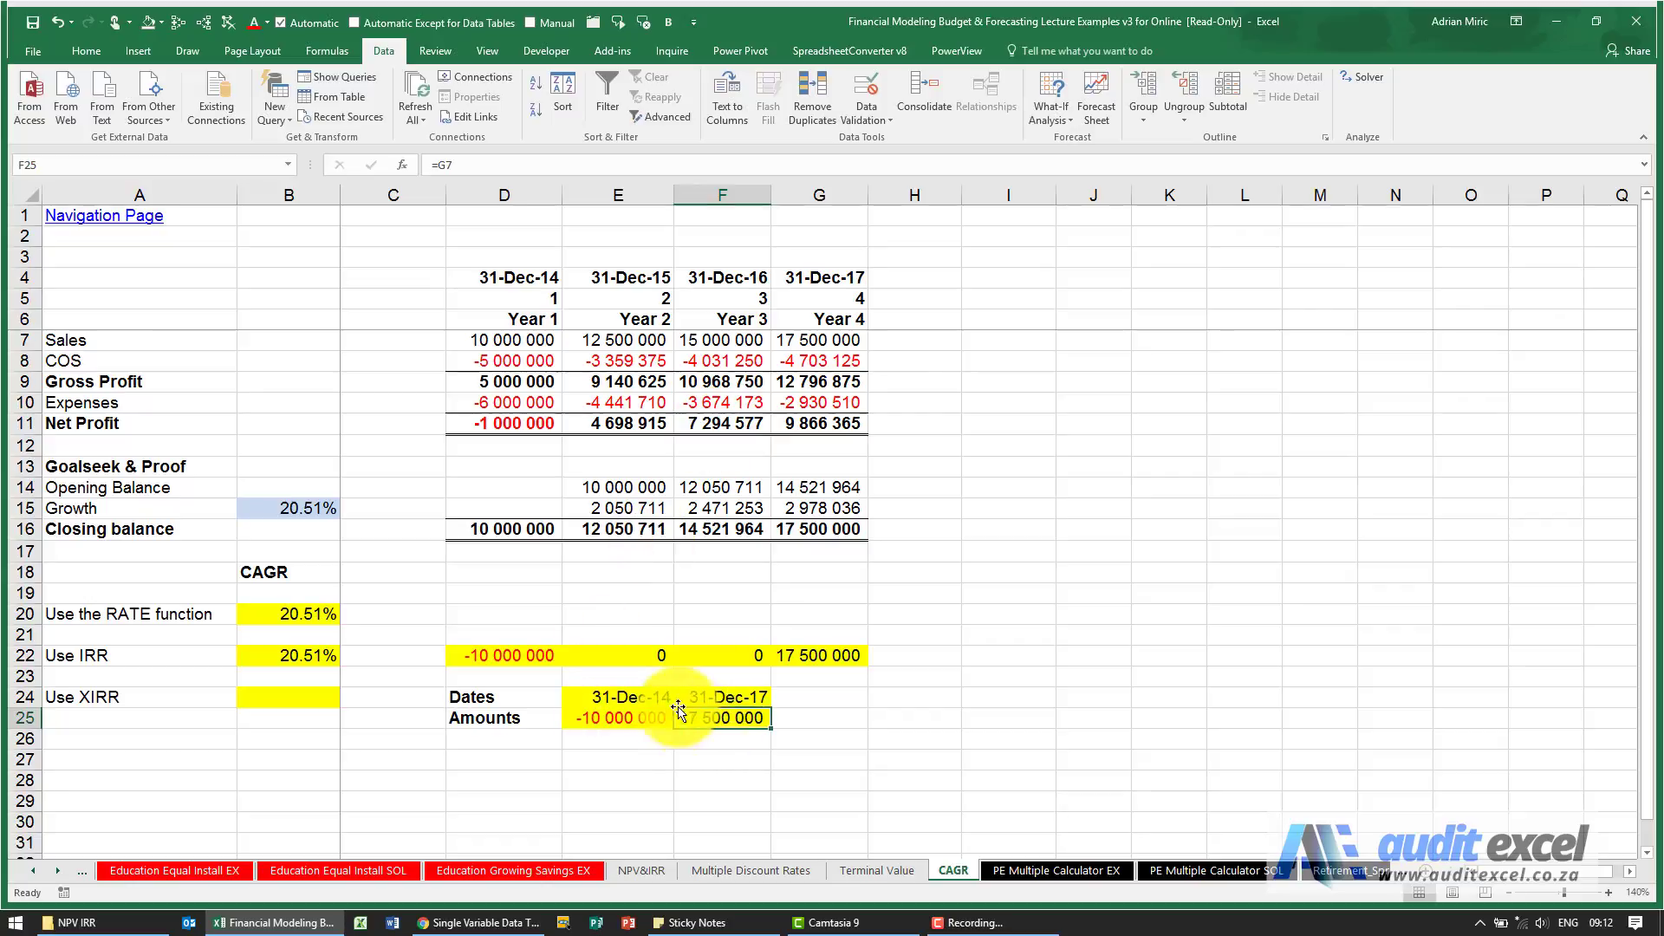
left_click(287, 697)
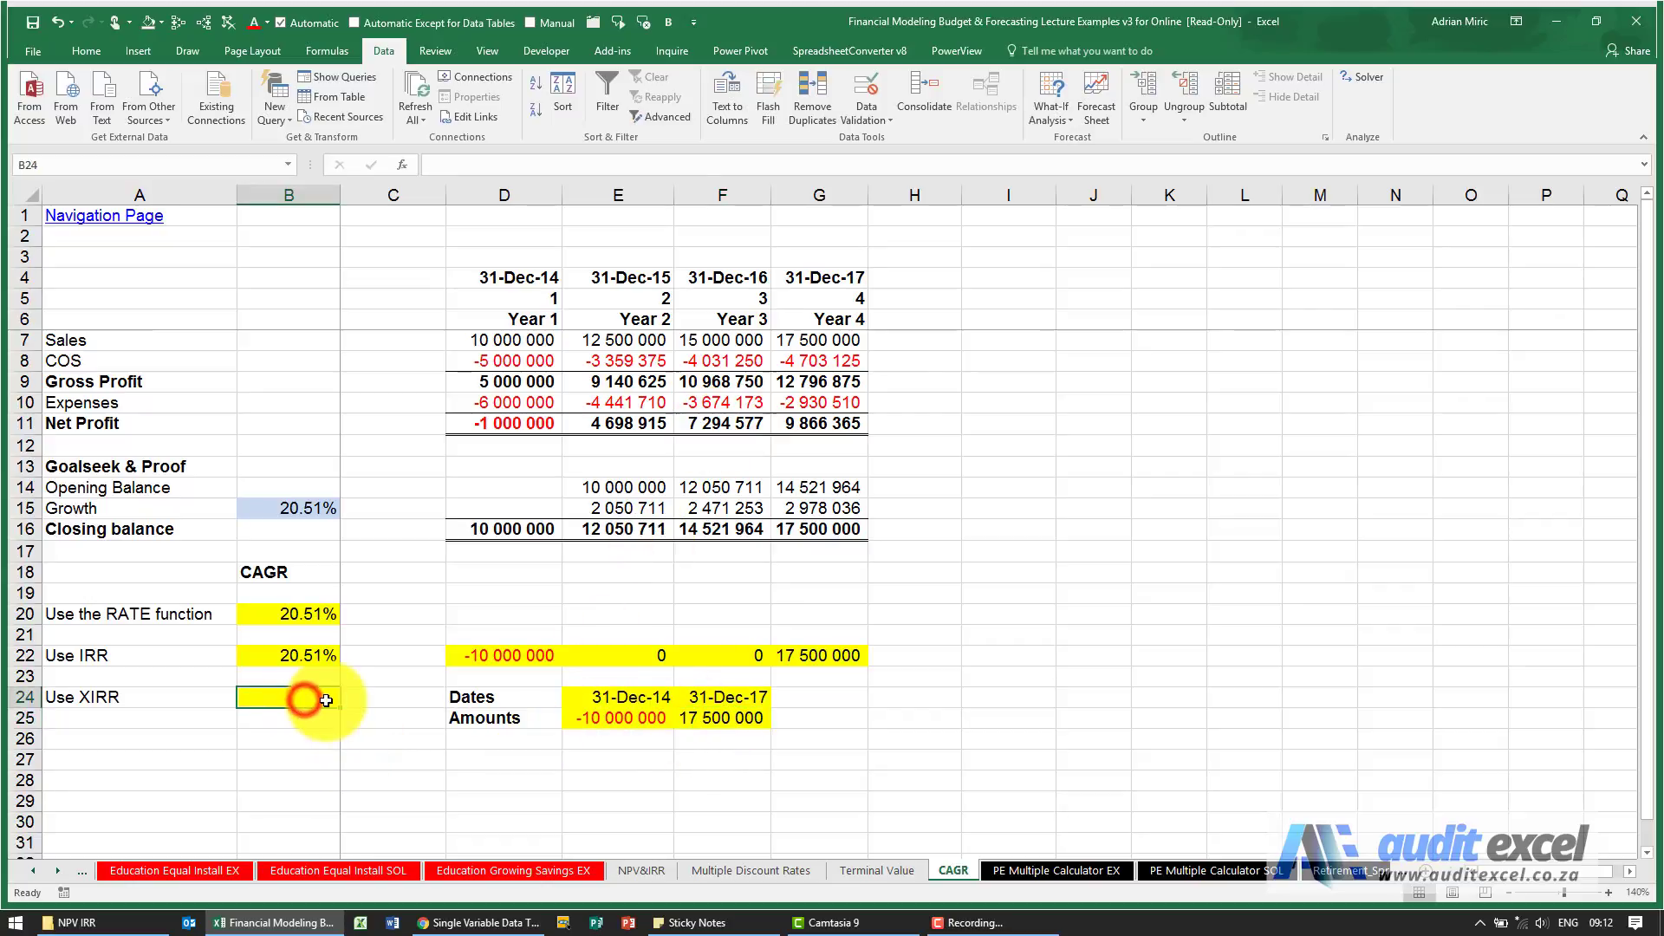
left_click(401, 165)
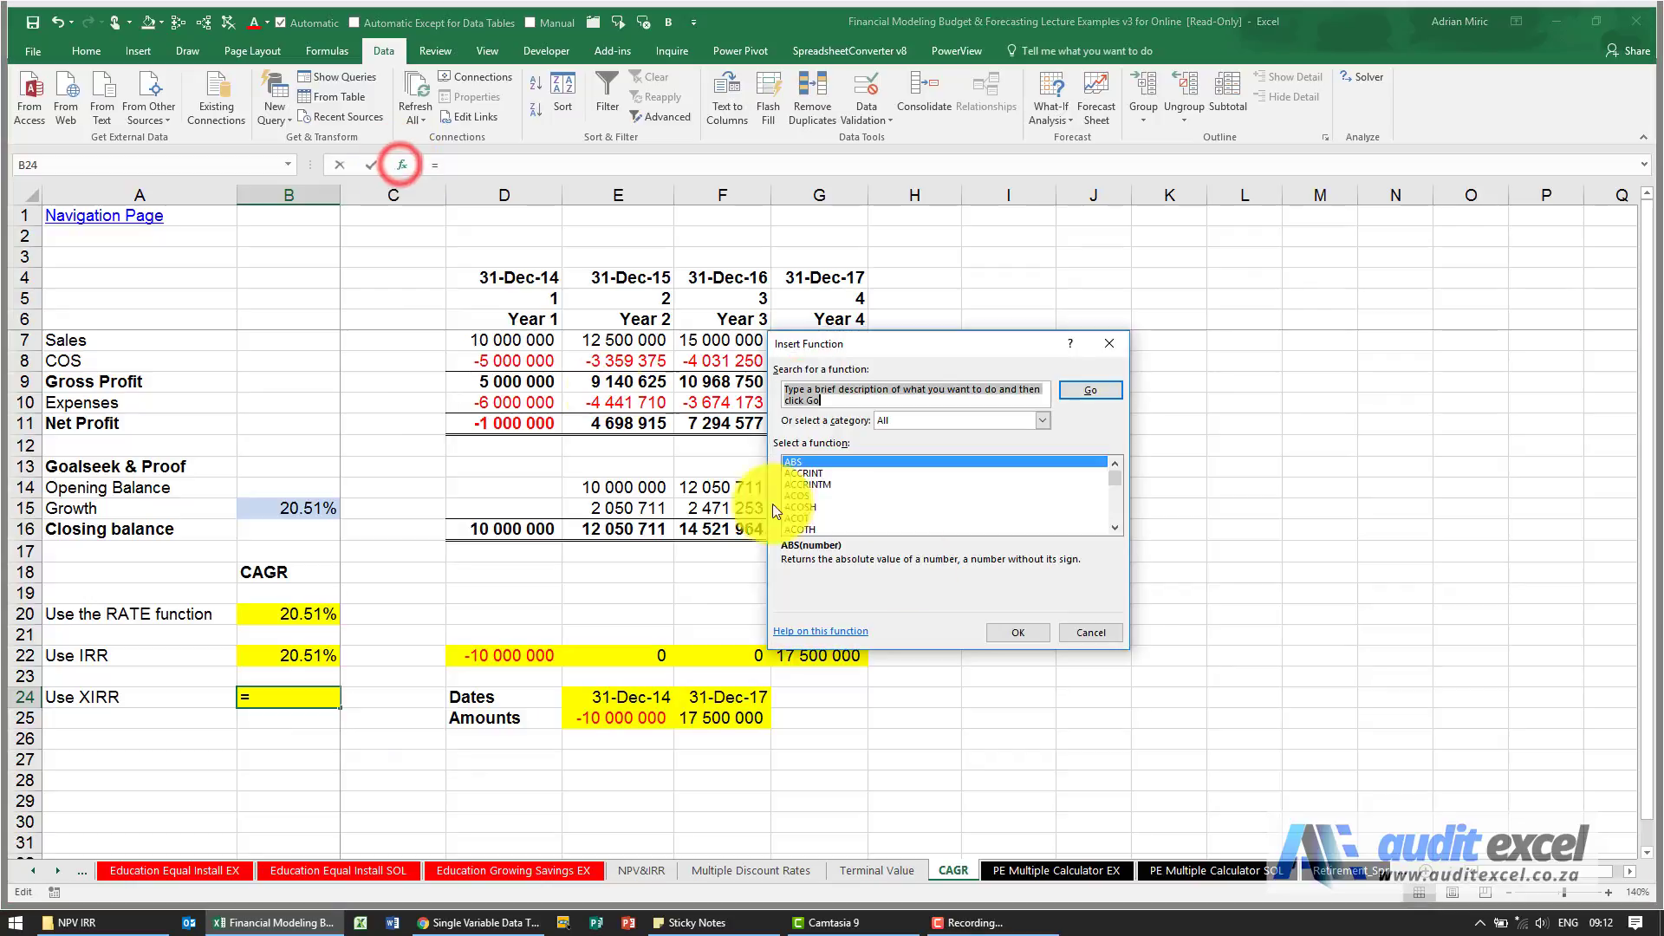
Insert XIRR in B24 over the Amounts and Dates E24:F24 rows, returning 20.49%.
left_click(1089, 632)
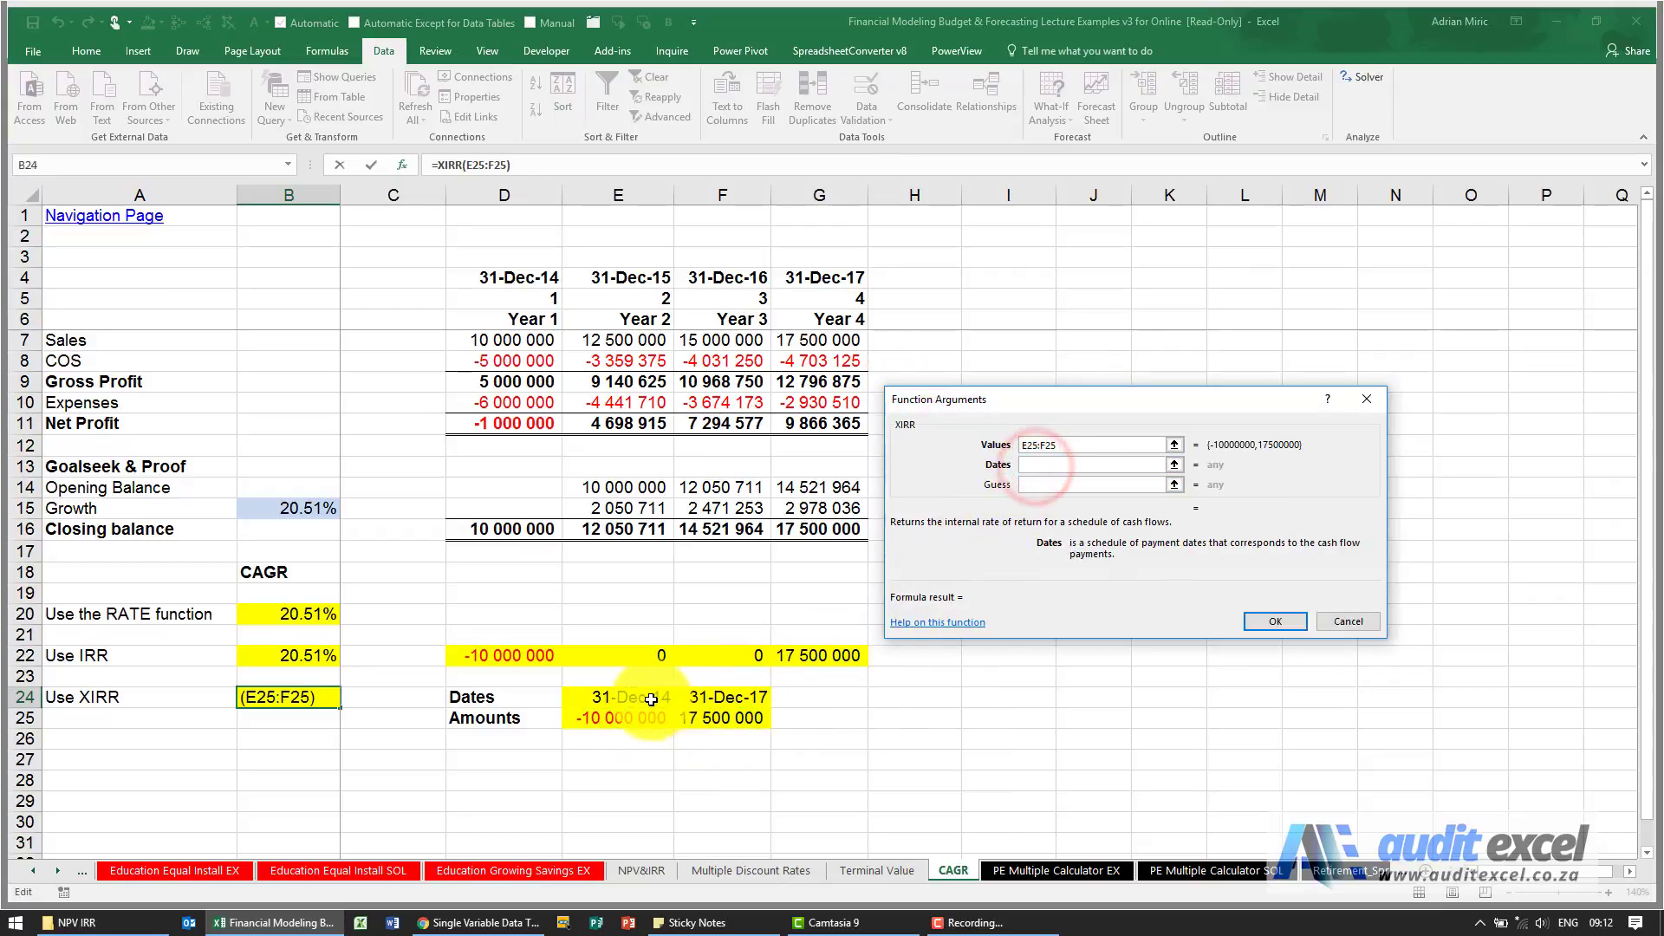
left_click_drag(595, 696, 770, 696)
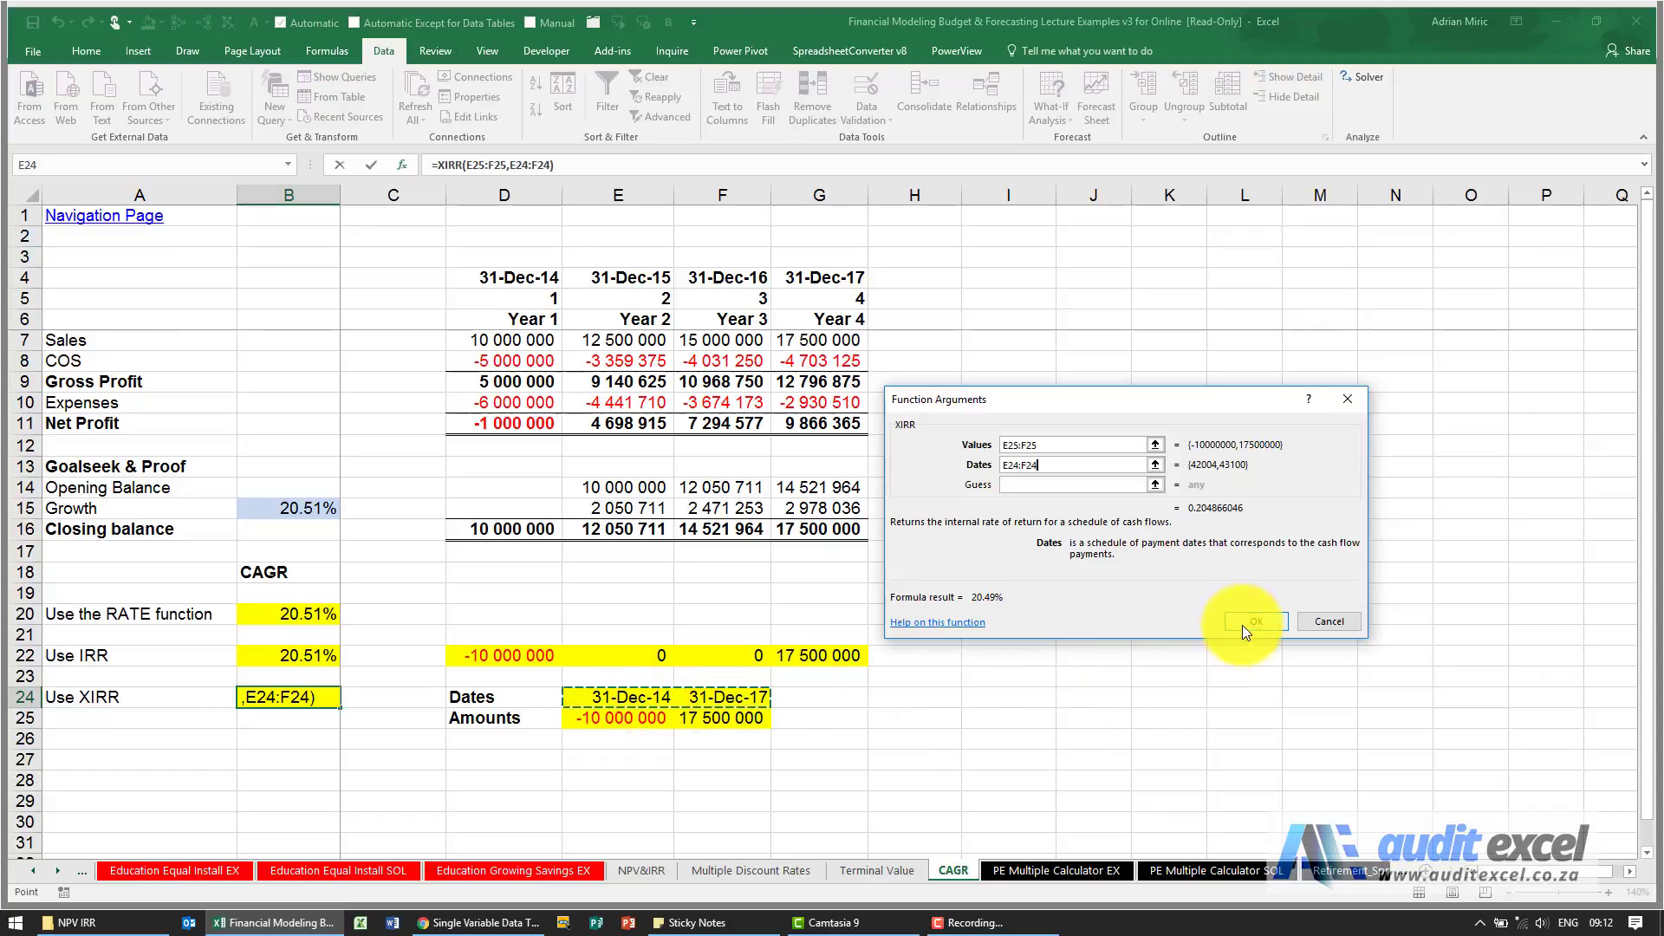
left_click(1253, 621)
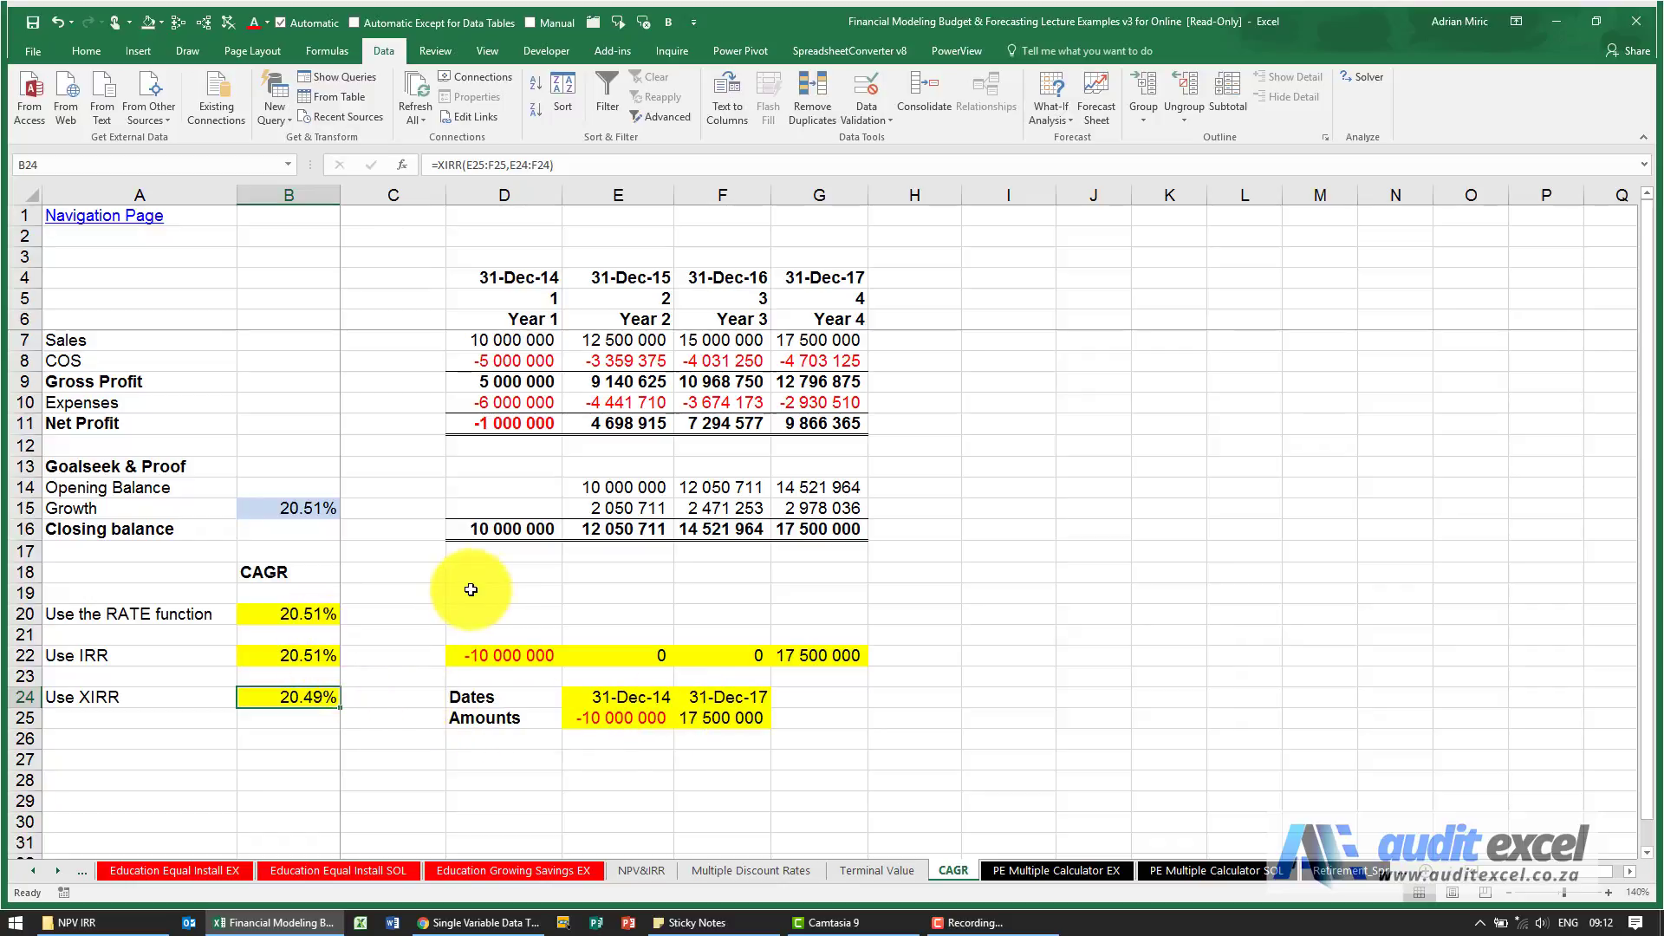
mouse_move(592, 516)
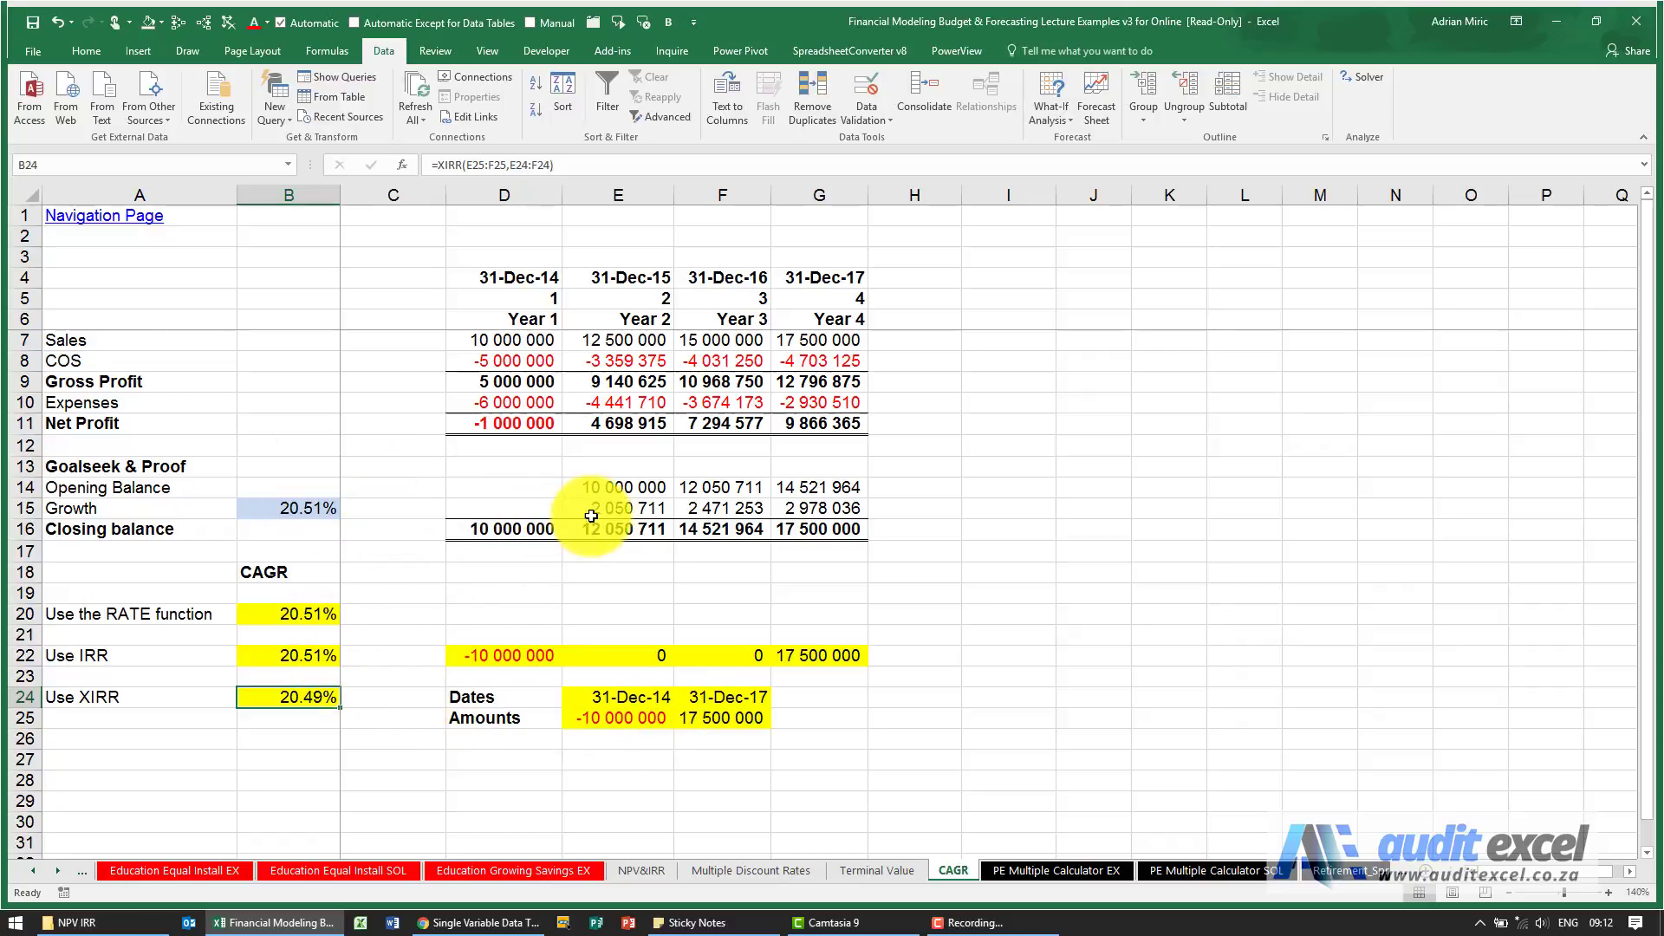
mouse_move(577, 440)
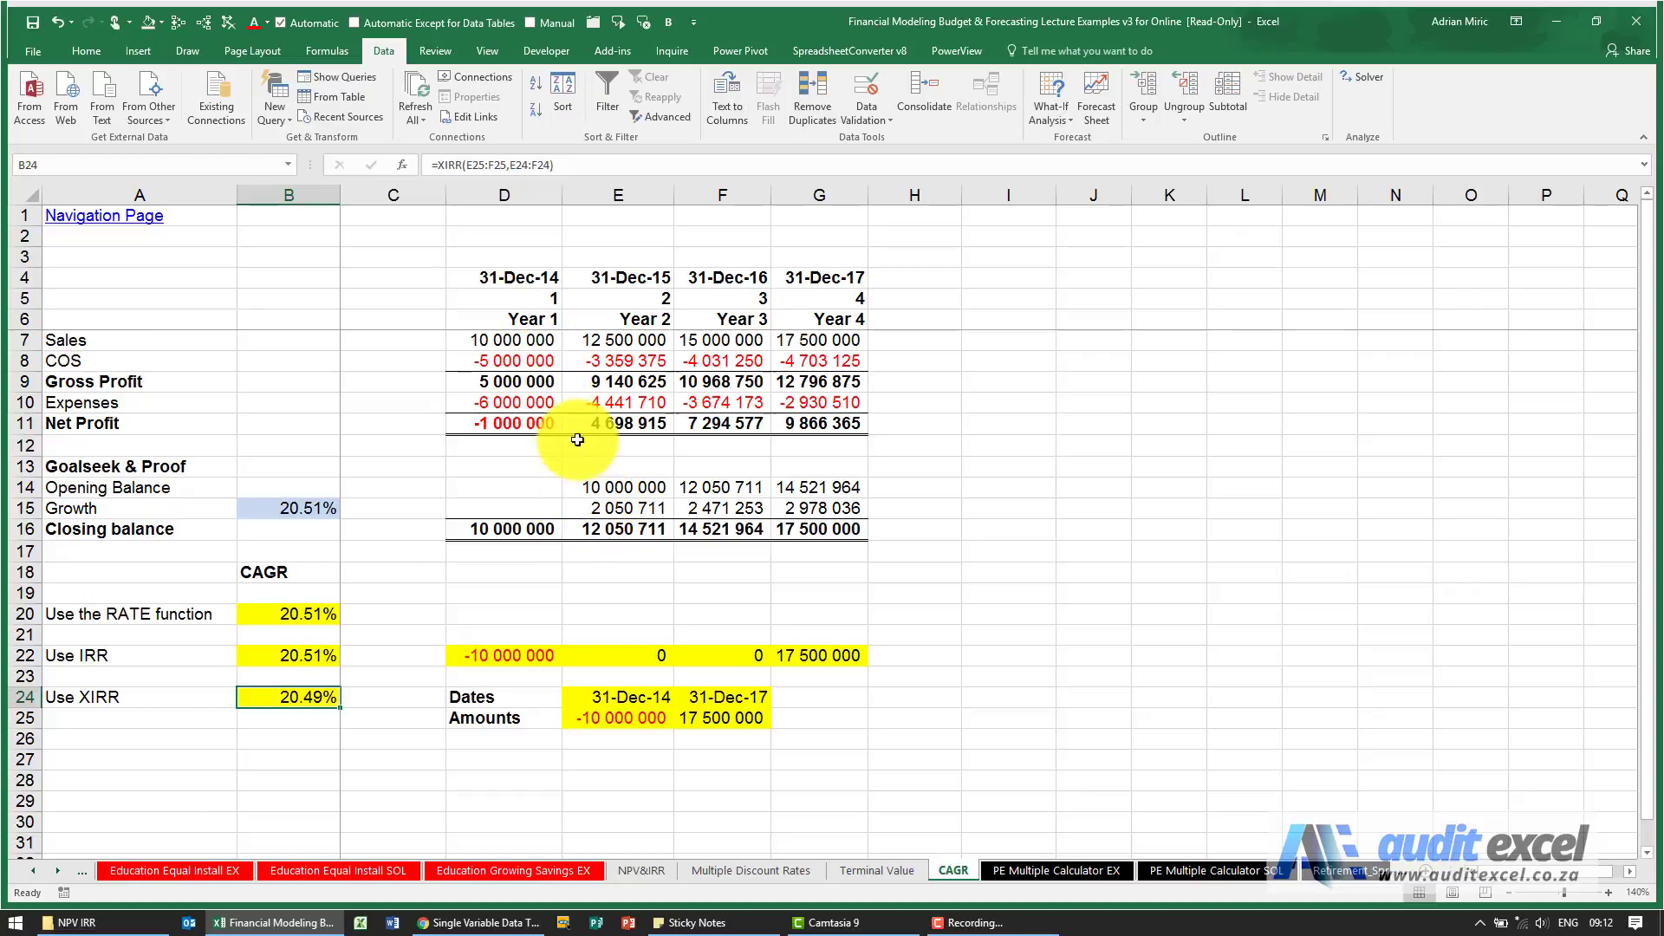
mouse_move(653, 727)
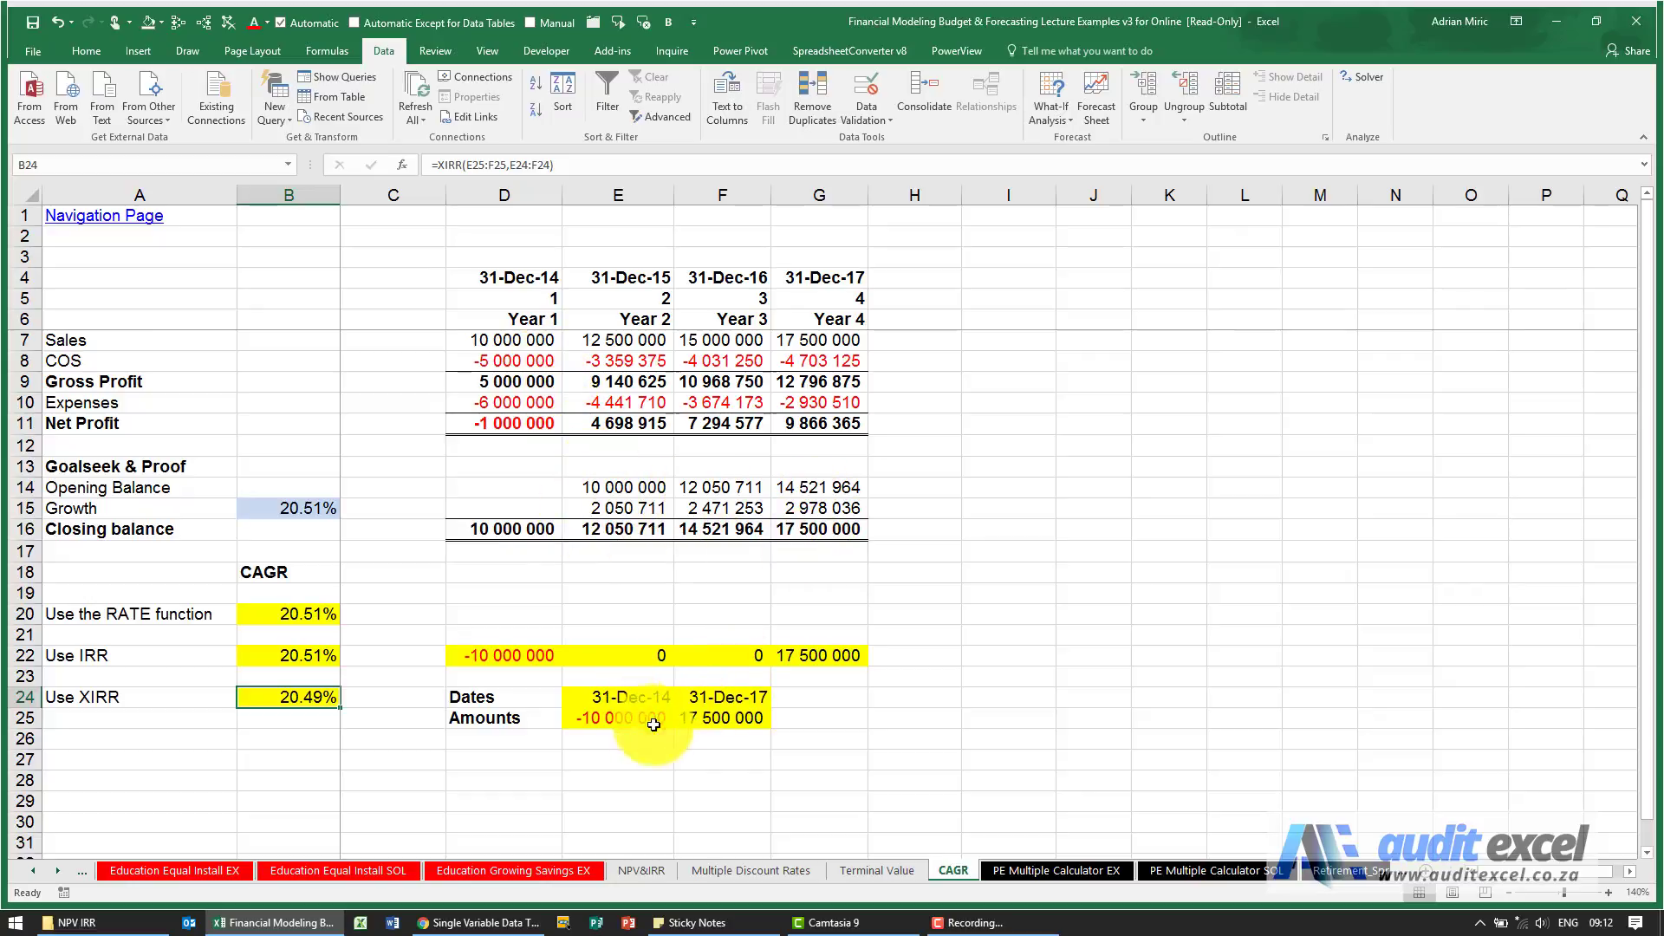